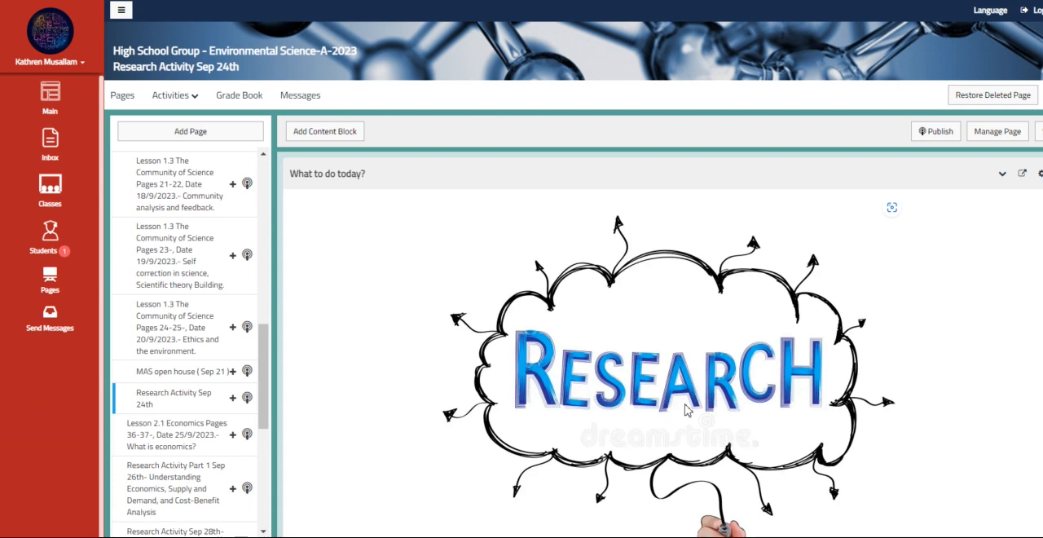
- Scroll through the environmental science research PDF down to 'Activity 2: Reflection on Personal Environmental Impact'
{"action": "scroll", "scroll_direction": "down", "scroll_amount": 3}
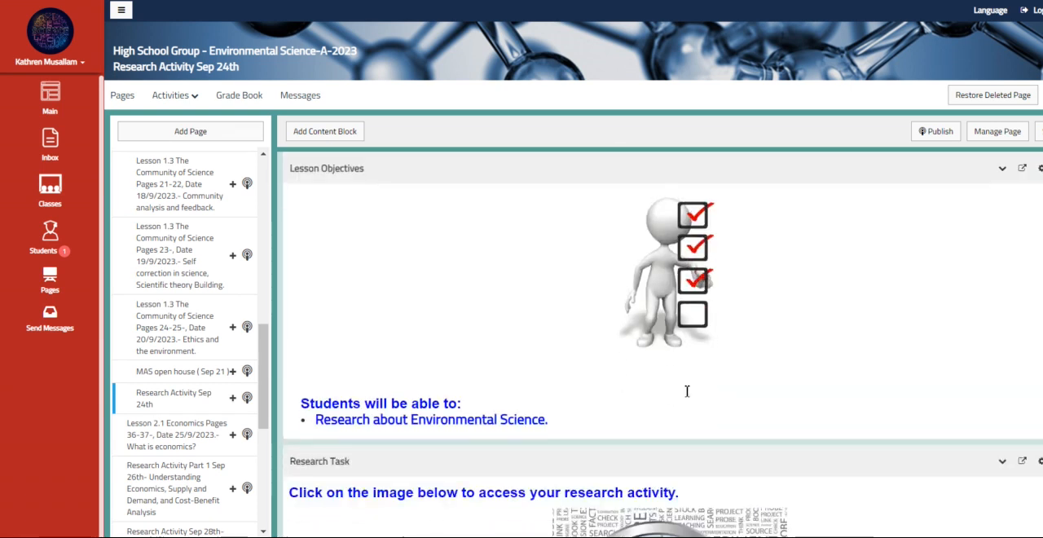
{"action": "scroll", "scroll_direction": "down", "scroll_amount": 3}
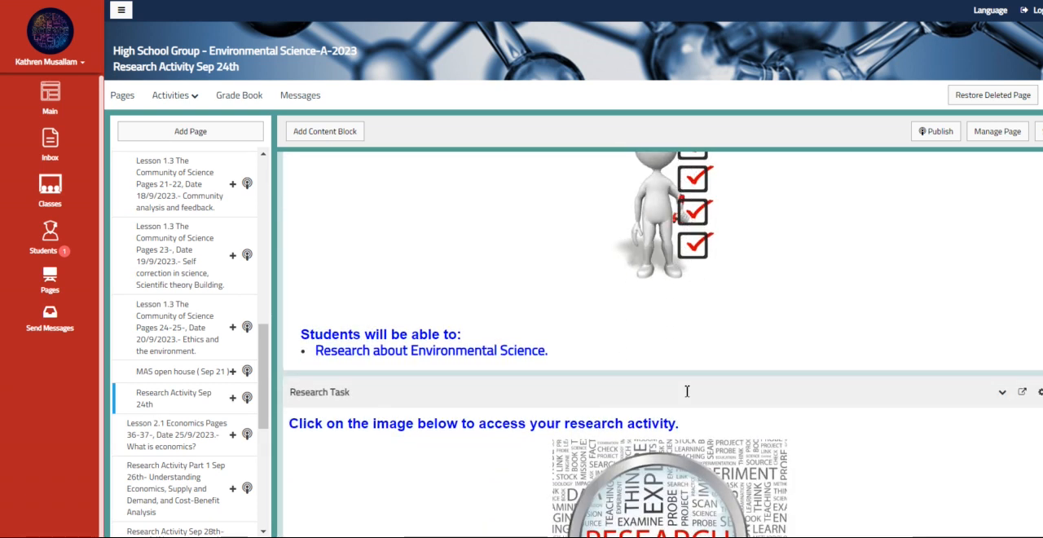
{"action": "scroll", "scroll_direction": "down", "scroll_amount": 3}
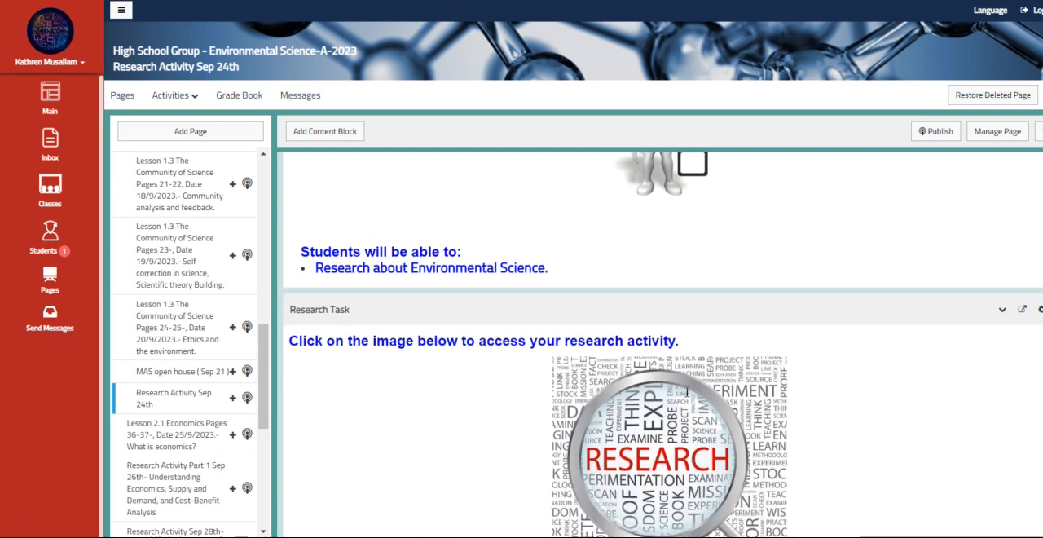
{"action": "scroll", "scroll_direction": "down", "scroll_amount": 3}
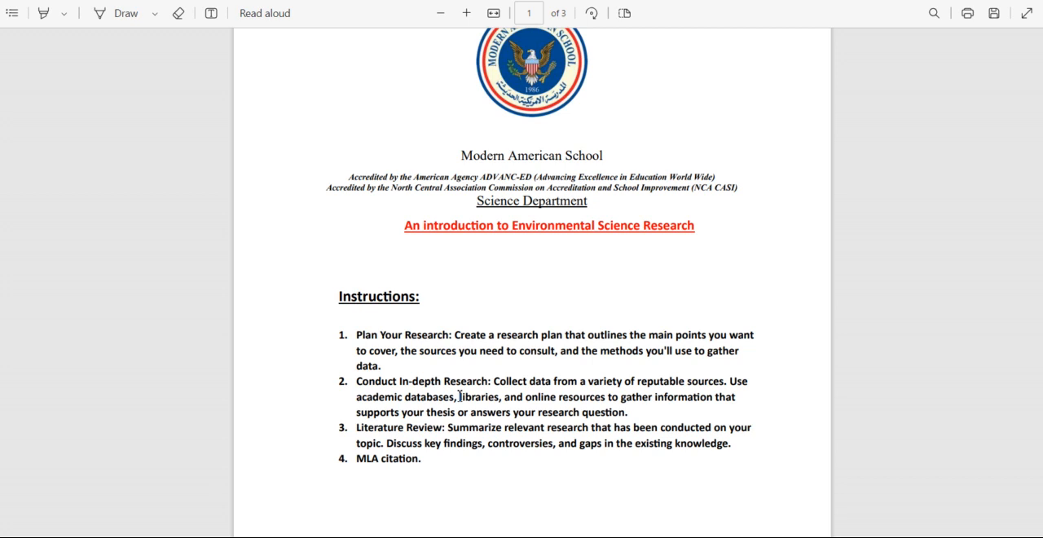
{"action": "scroll", "scroll_direction": "down", "scroll_amount": 3}
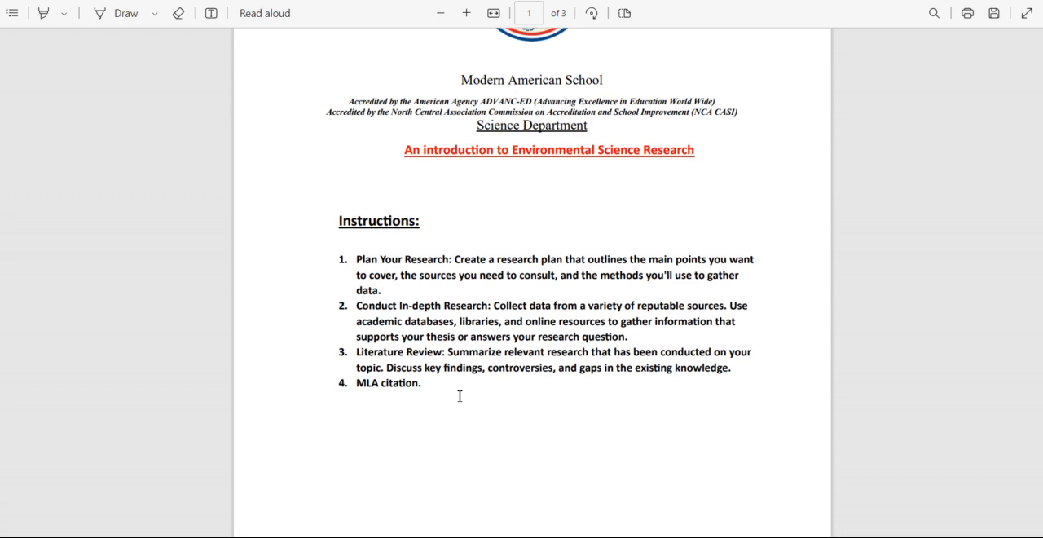
{"action": "scroll", "scroll_direction": "down", "scroll_amount": 3}
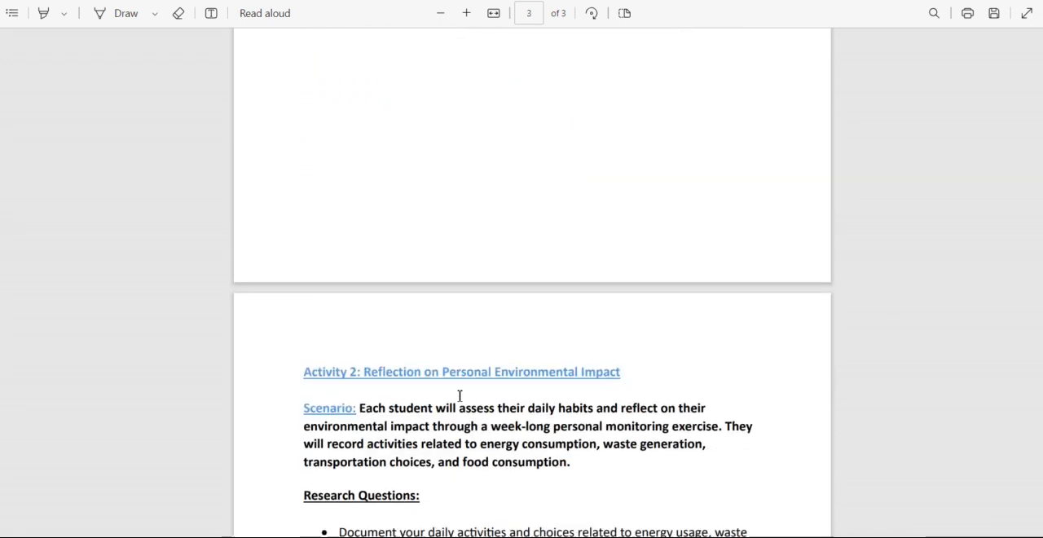
{"action": "scroll", "scroll_direction": "down", "scroll_amount": 3}
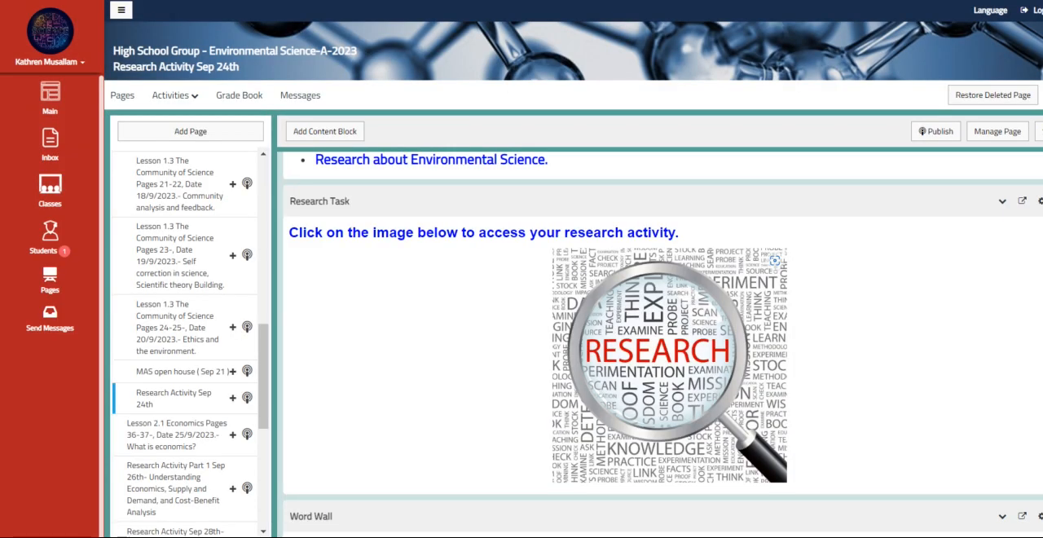
{"action": "scroll", "scroll_direction": "down", "scroll_amount": 3}
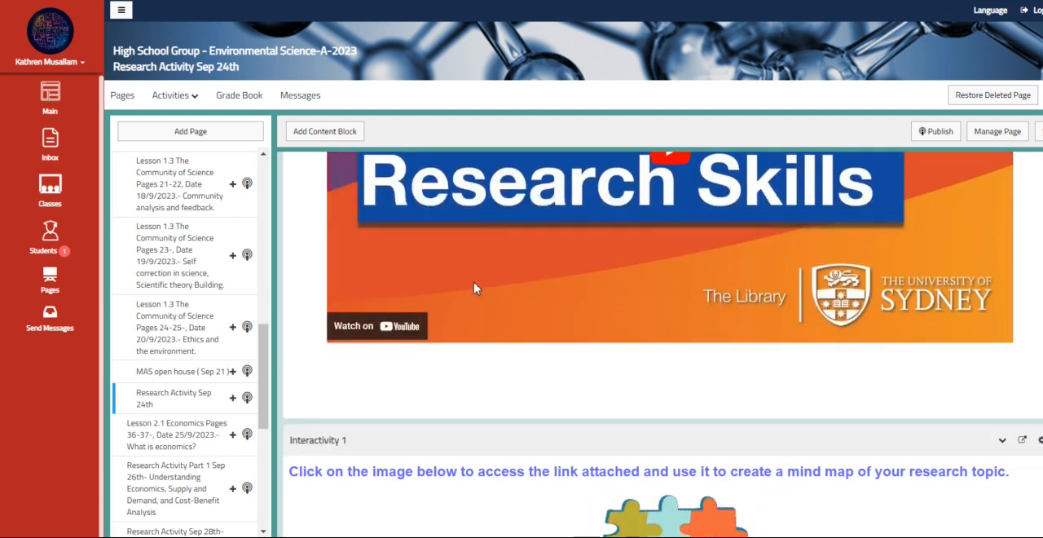
{"action": "scroll", "scroll_direction": "down", "scroll_amount": 3}
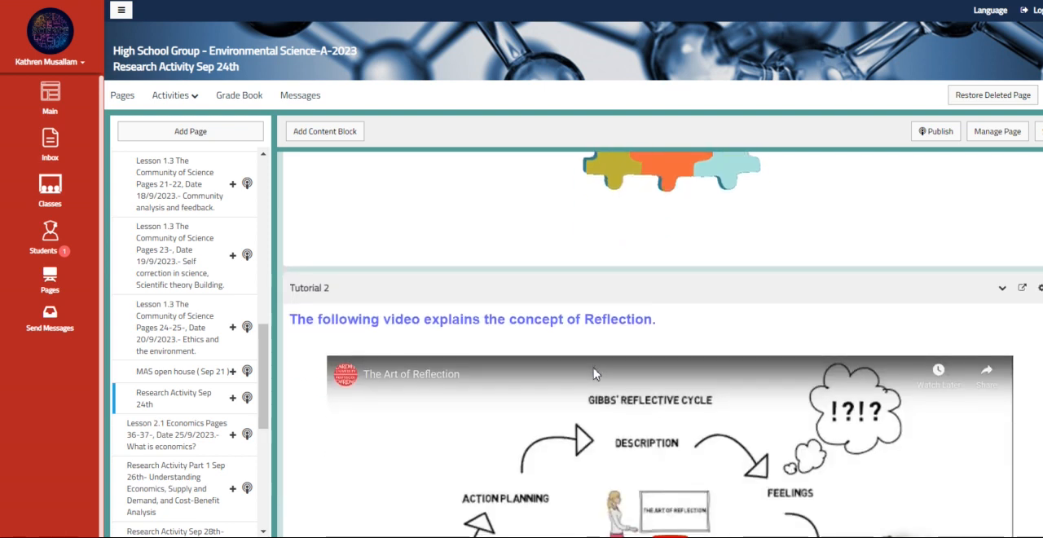
{"action": "scroll", "scroll_direction": "down", "scroll_amount": 3}
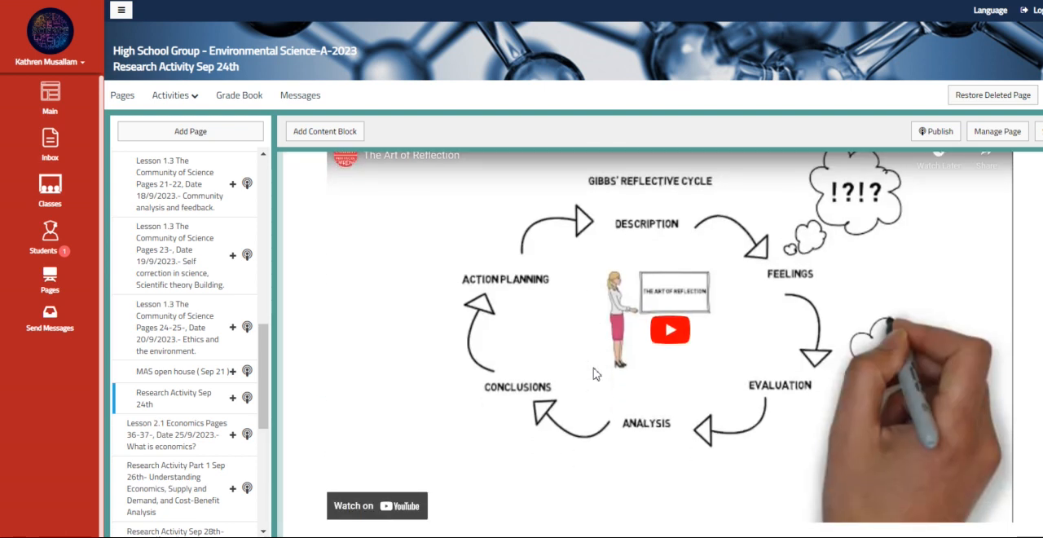
{"action": "scroll", "scroll_direction": "down", "scroll_amount": 3}
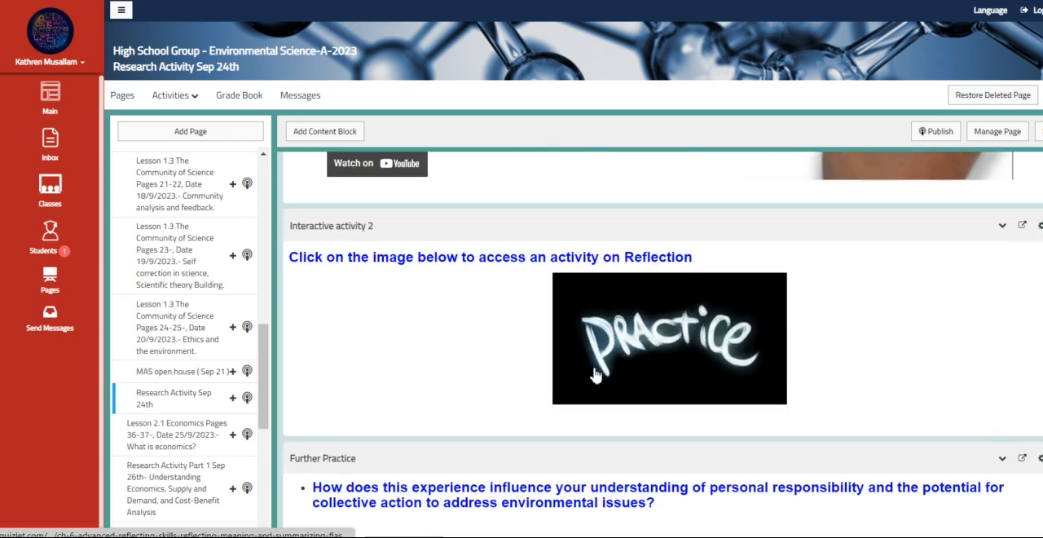
{"action": "scroll", "scroll_direction": "down", "scroll_amount": 3}
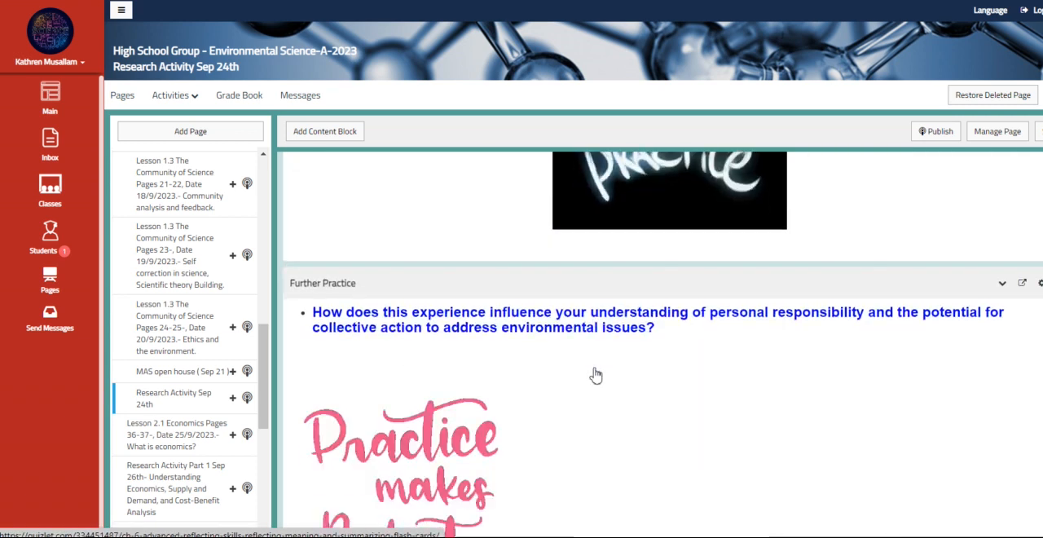
{"action": "scroll", "scroll_direction": "down", "scroll_amount": 3}
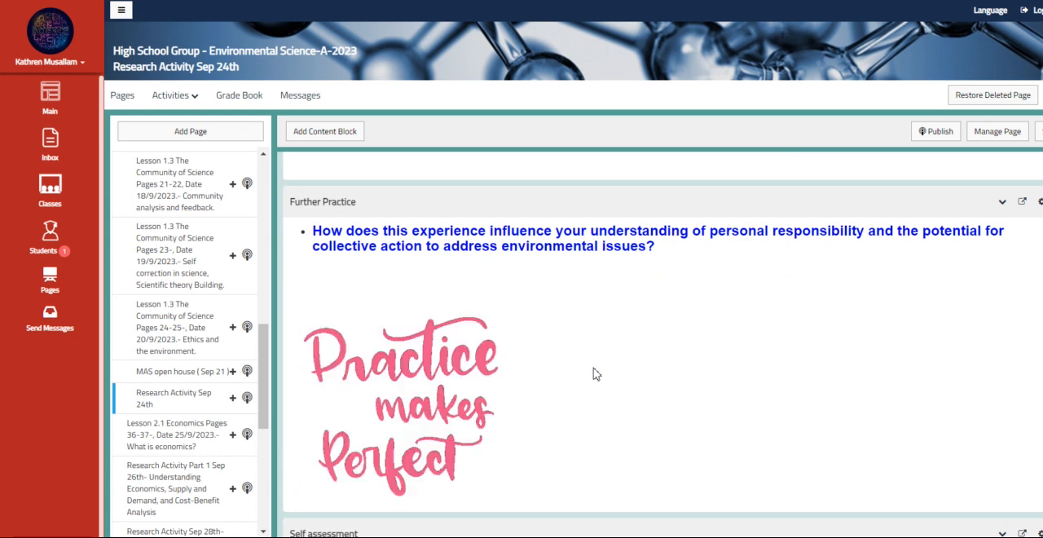
{"action": "scroll", "scroll_direction": "down", "scroll_amount": 3}
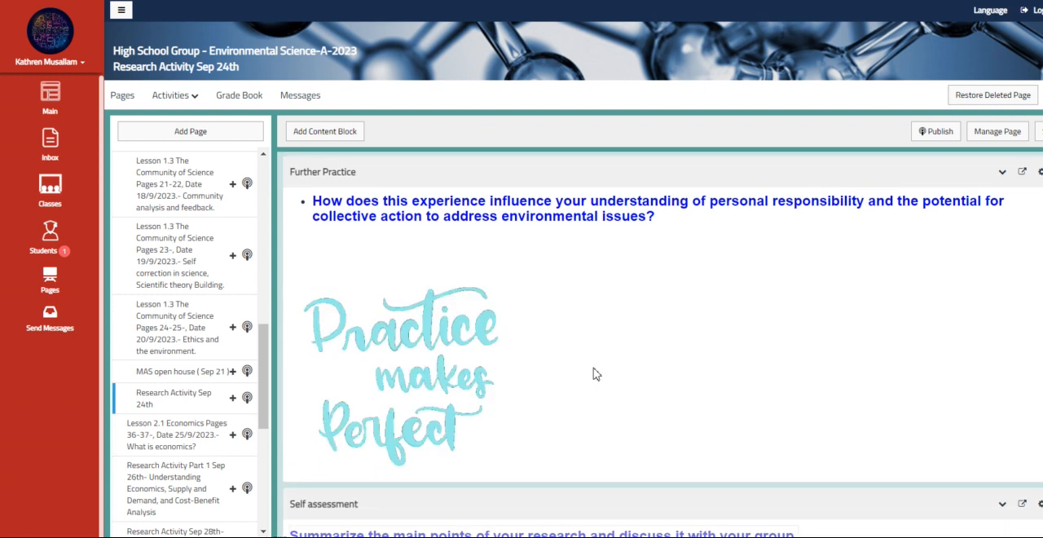
{"action": "left_click", "coordinate": [175, 433]}
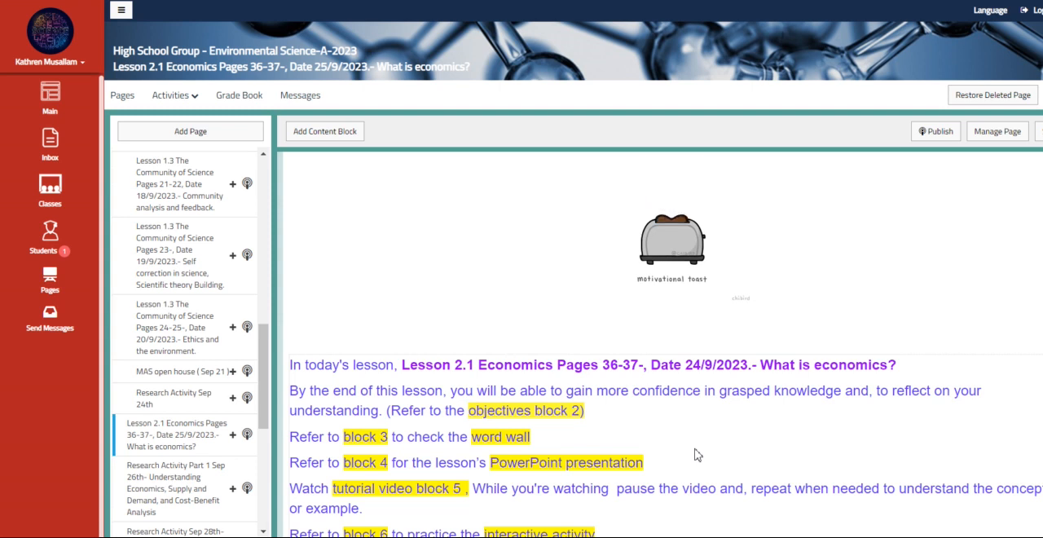
{"action": "scroll", "scroll_direction": "down", "scroll_amount": 3}
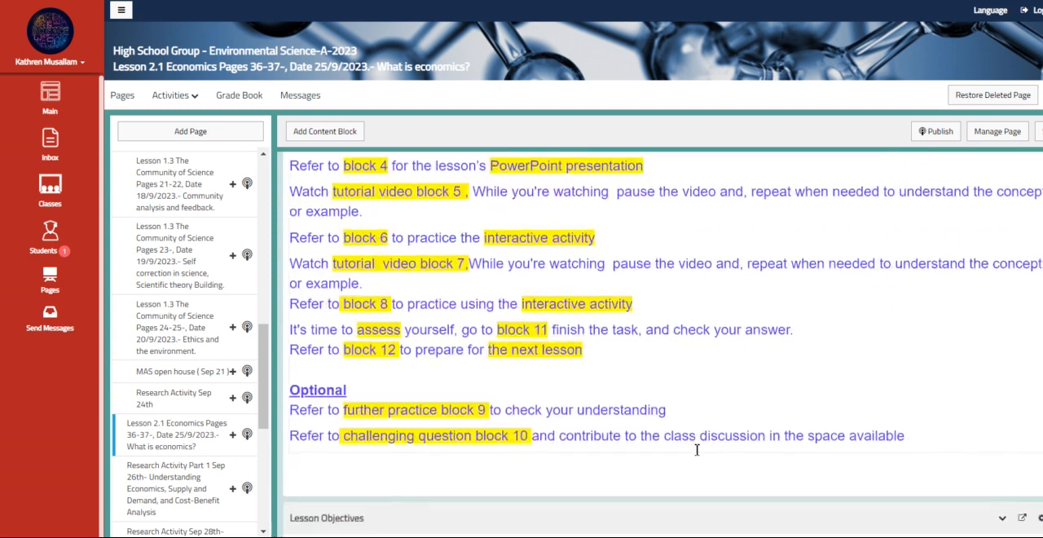
{"action": "scroll", "scroll_direction": "down", "scroll_amount": 3}
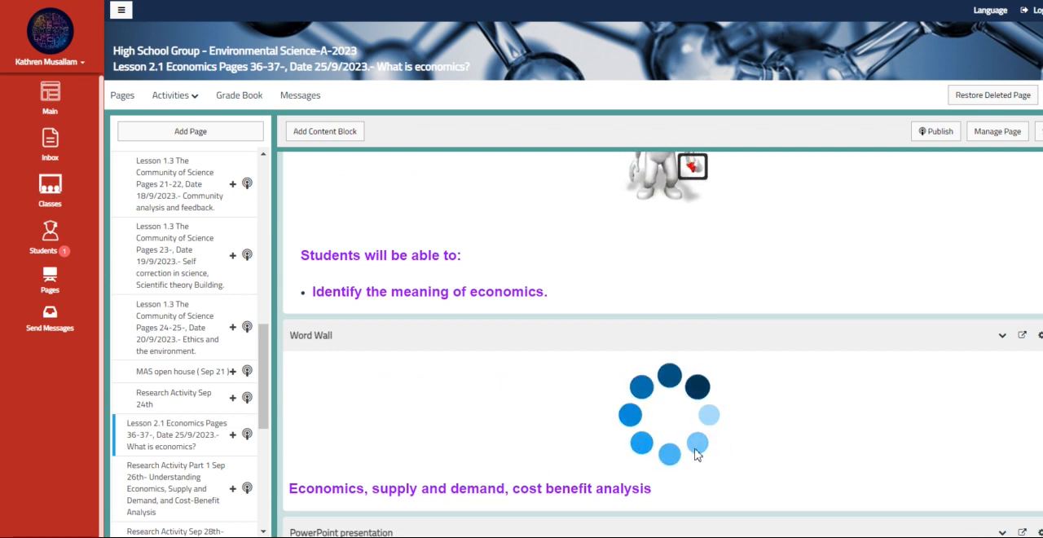
{"action": "scroll", "scroll_direction": "down", "scroll_amount": 3}
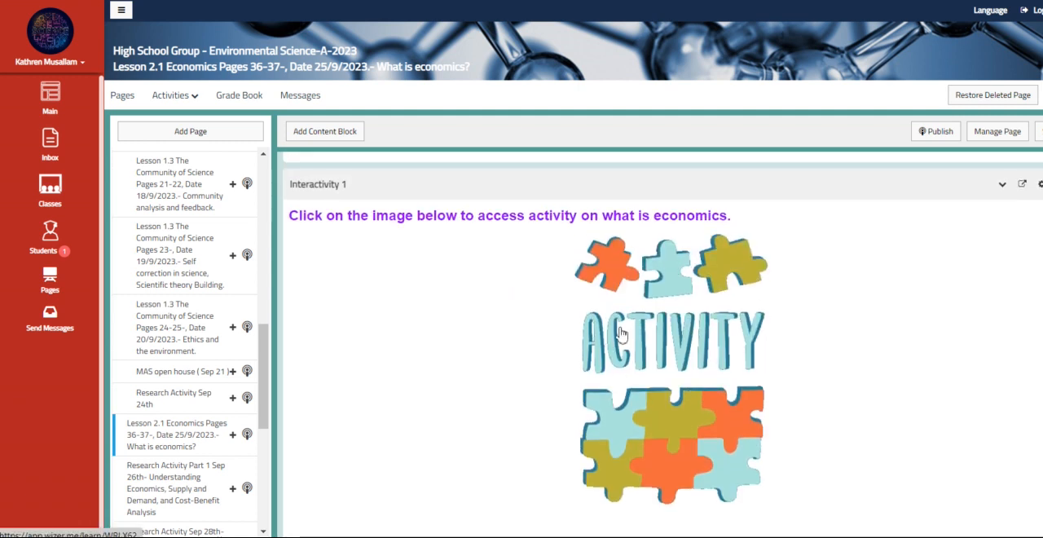
{"action": "left_click", "coordinate": [621, 334]}
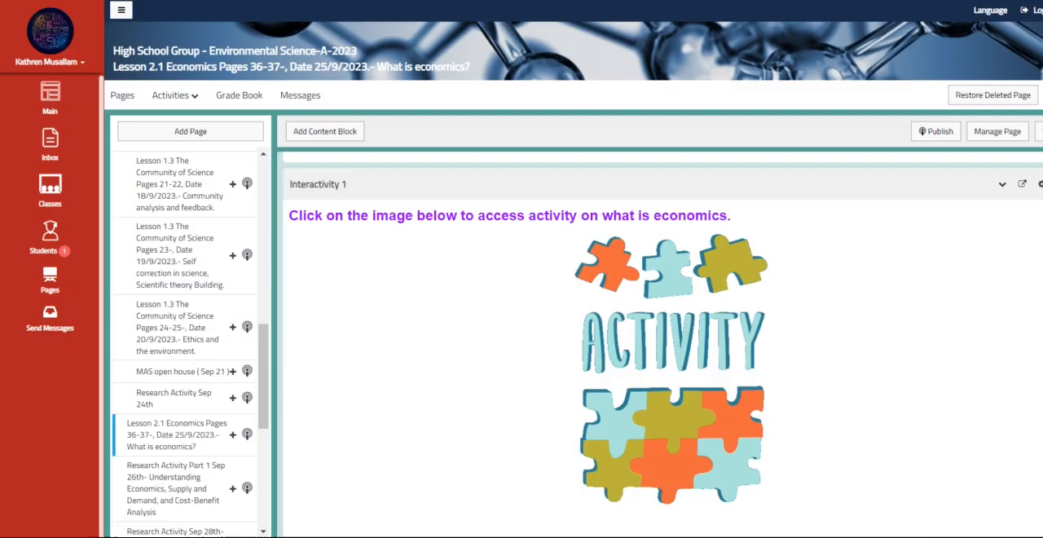
{"action": "scroll", "scroll_direction": "down", "scroll_amount": 3}
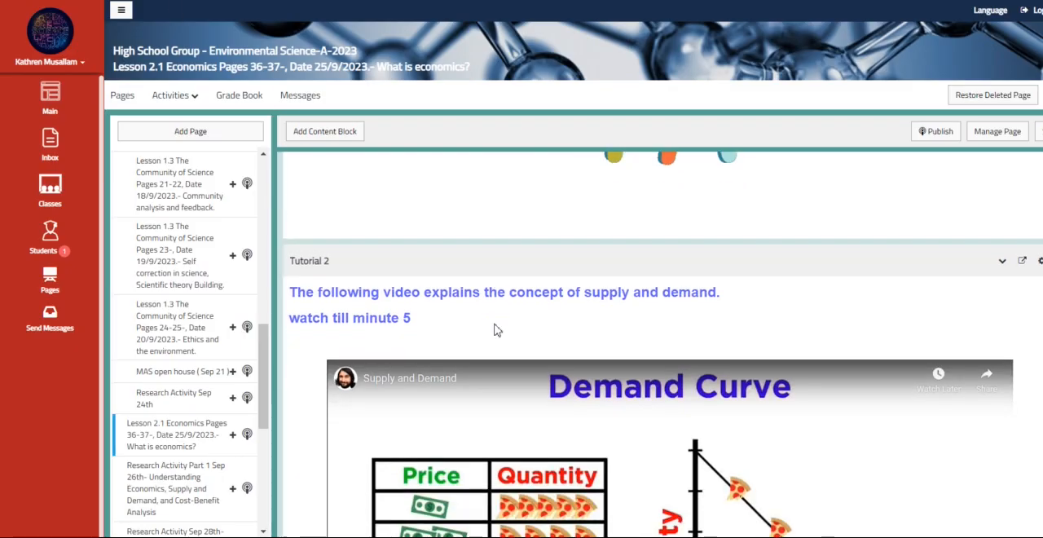
{"action": "scroll", "scroll_direction": "down", "scroll_amount": 3}
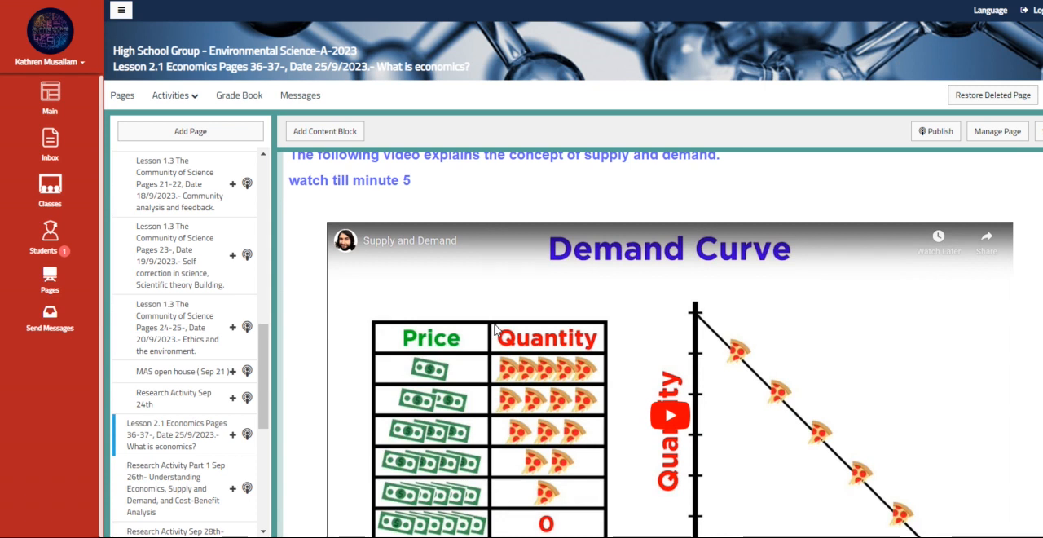
{"action": "scroll", "scroll_direction": "down", "scroll_amount": 3}
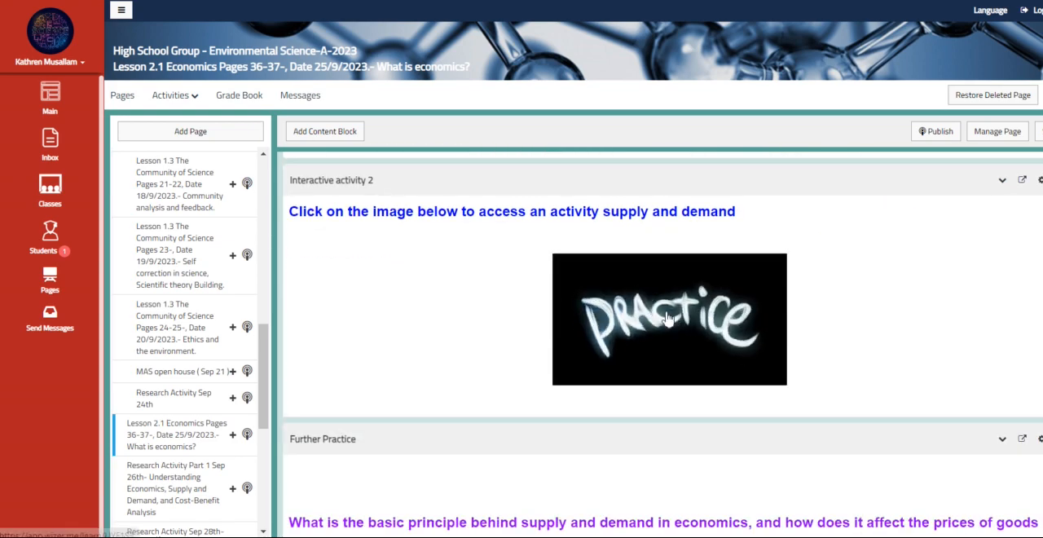
{"action": "left_click", "coordinate": [668, 319]}
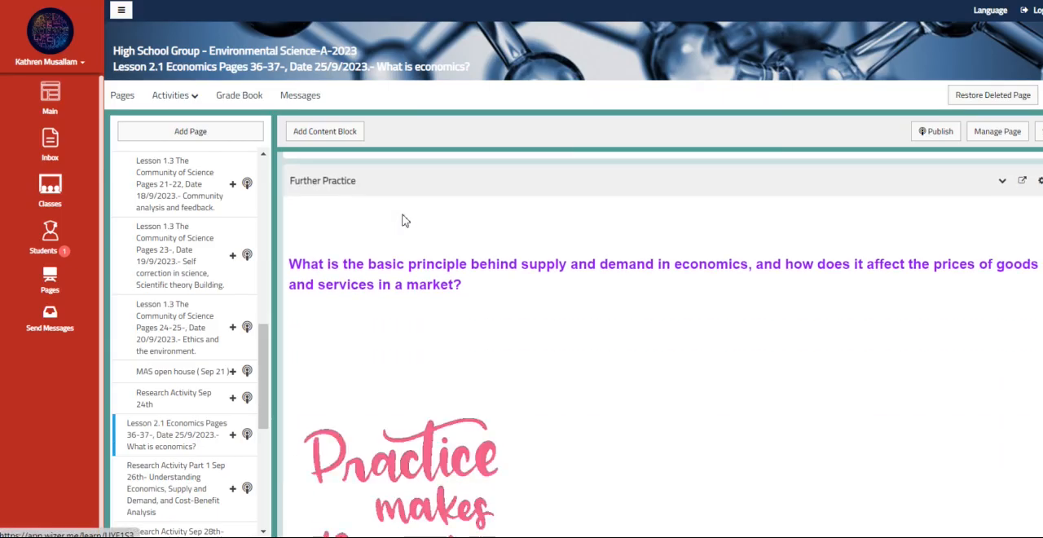
{"action": "scroll", "scroll_direction": "down", "scroll_amount": 3}
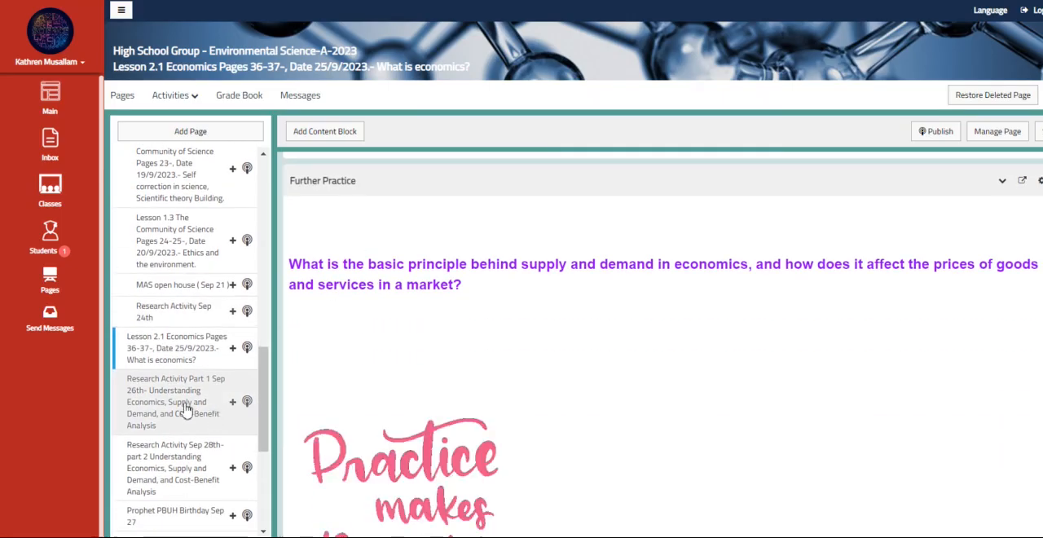
- Review the 'Research Activity Part 1 Sep 26th' lesson page from top to bottom
{"action": "left_click", "coordinate": [176, 401]}
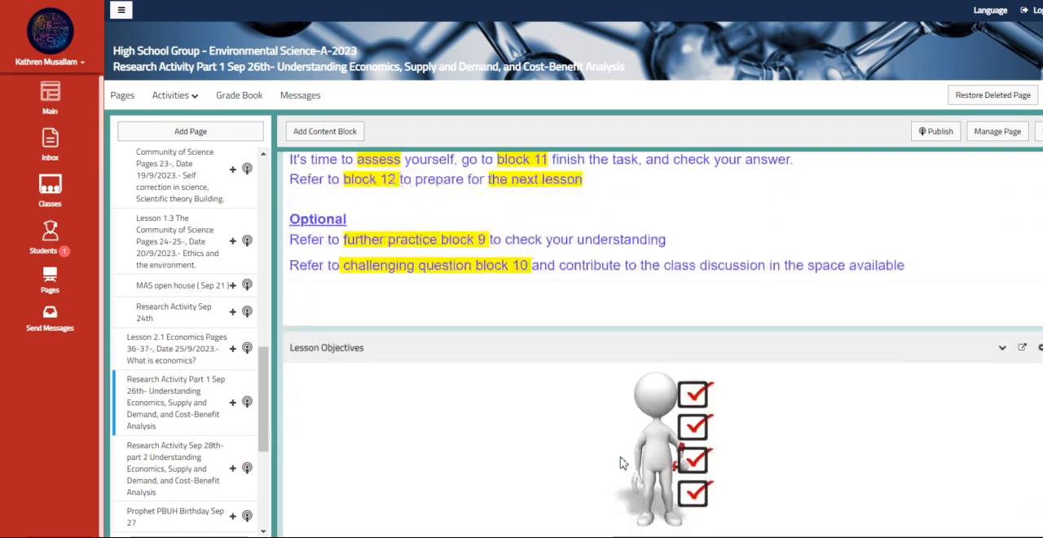
{"action": "scroll", "scroll_direction": "down", "scroll_amount": 3}
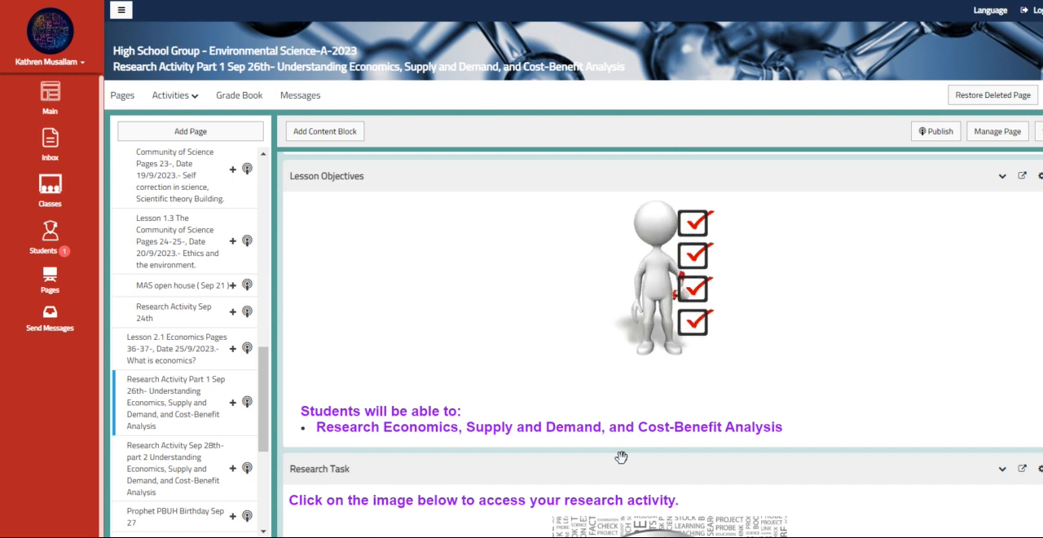
{"action": "scroll", "scroll_direction": "down", "scroll_amount": 3}
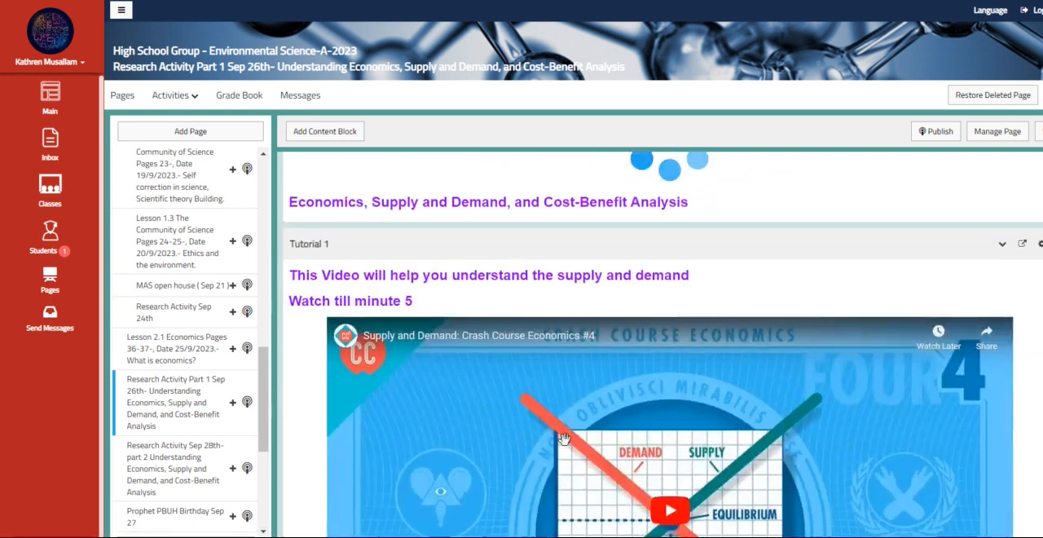
{"action": "scroll", "scroll_direction": "down", "scroll_amount": 3}
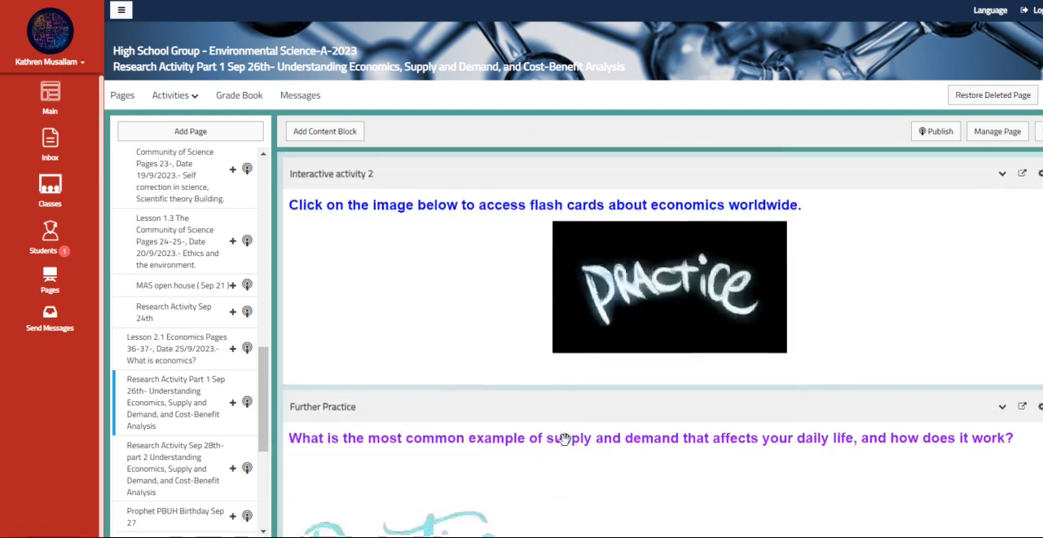
{"action": "scroll", "scroll_direction": "down", "scroll_amount": 3}
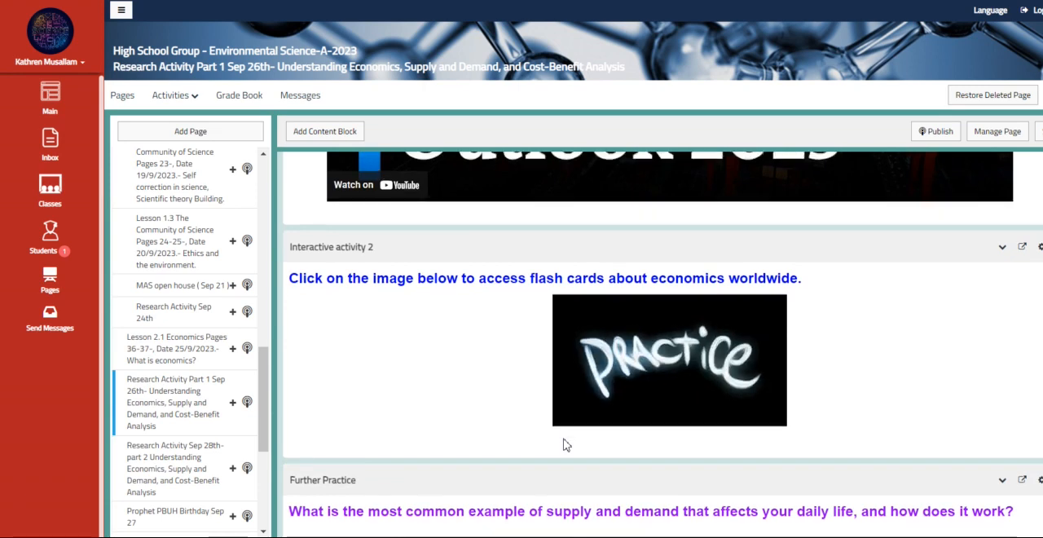
- Switch to the 'Research Activity Sep 28th- part 2' lesson on economics and supply and demand
{"action": "left_click", "coordinate": [173, 468]}
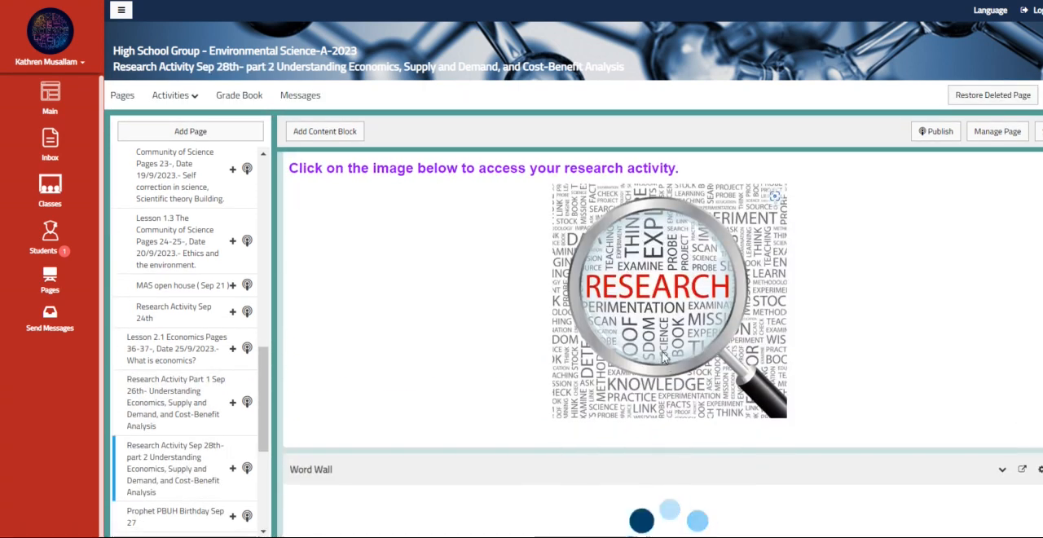
- View the economics supply-and-demand handout from the RESEARCH image and read its group tasks through Group 3
{"action": "left_click", "coordinate": [659, 301]}
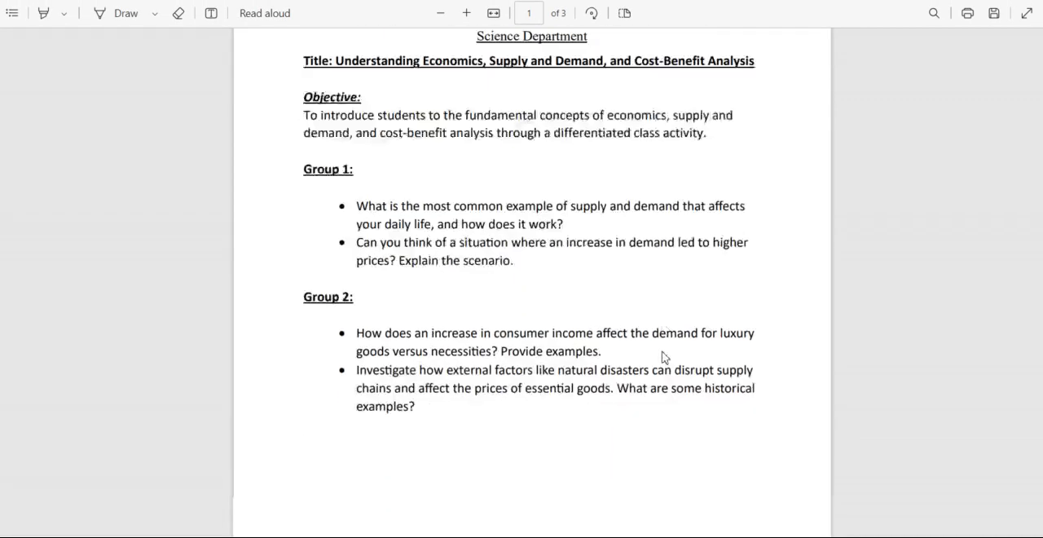
{"action": "scroll", "scroll_direction": "down", "scroll_amount": 3}
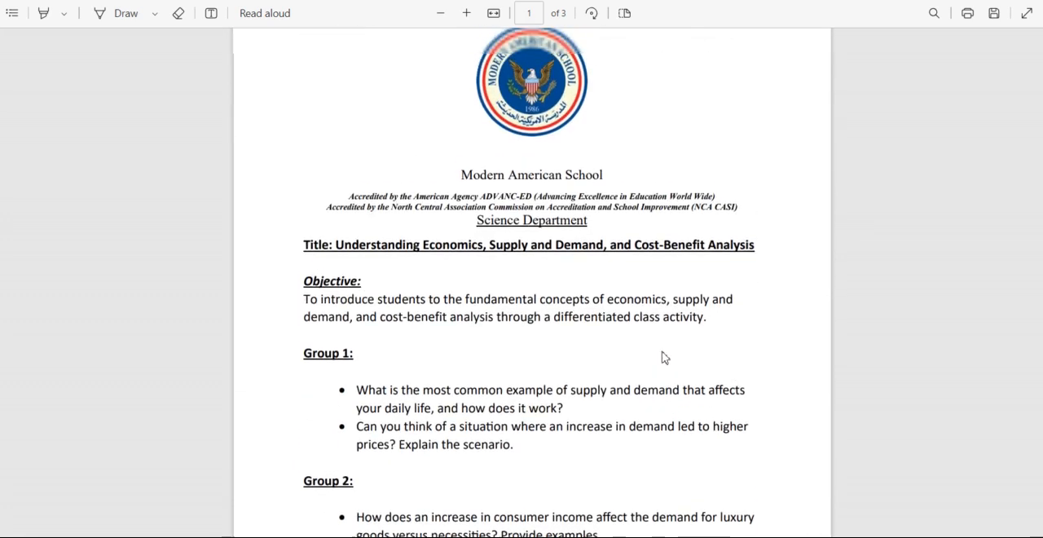
{"action": "scroll", "scroll_direction": "down", "scroll_amount": 3}
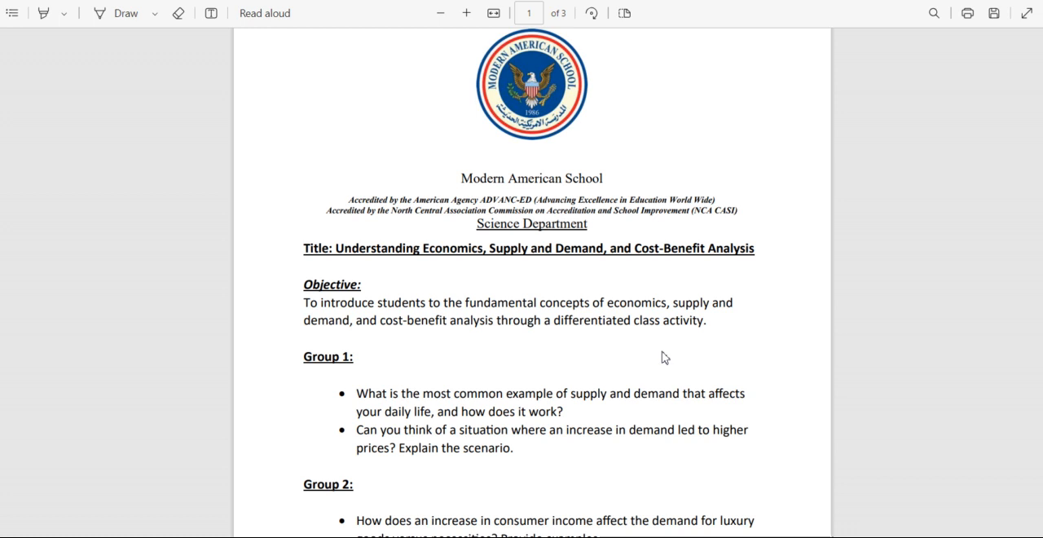
{"action": "scroll", "scroll_direction": "down", "scroll_amount": 3}
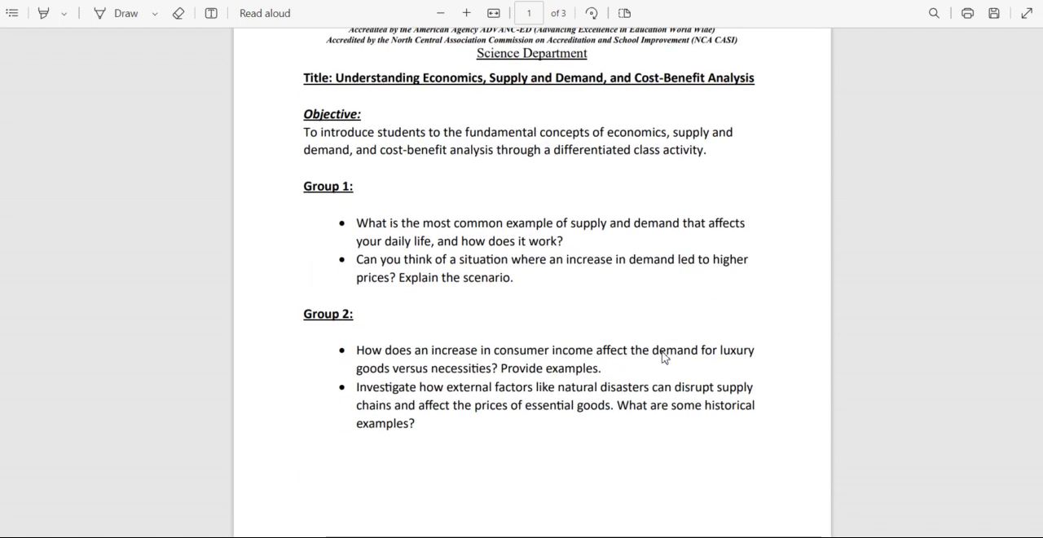
{"action": "scroll", "scroll_direction": "down", "scroll_amount": 3}
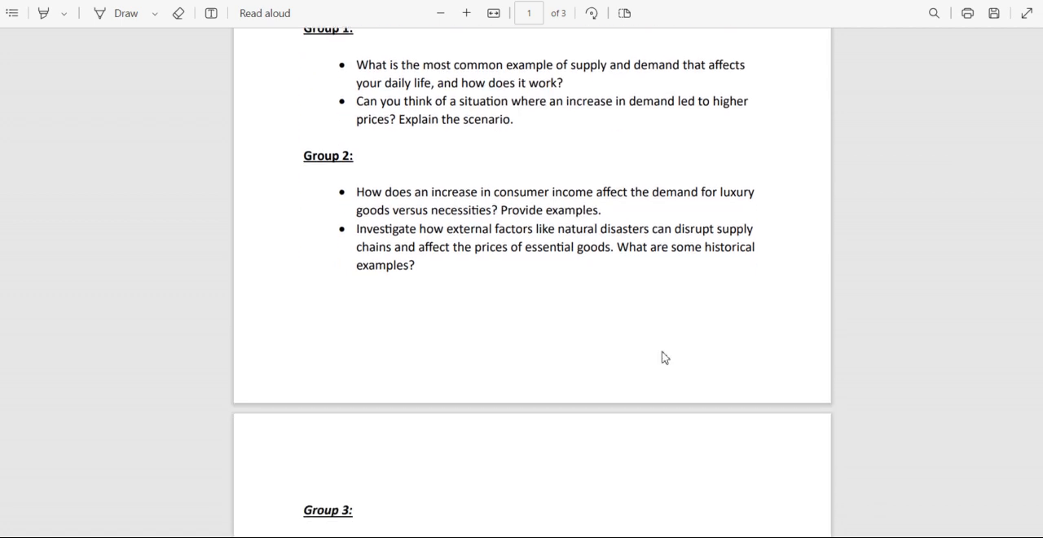
{"action": "scroll", "scroll_direction": "down", "scroll_amount": 3}
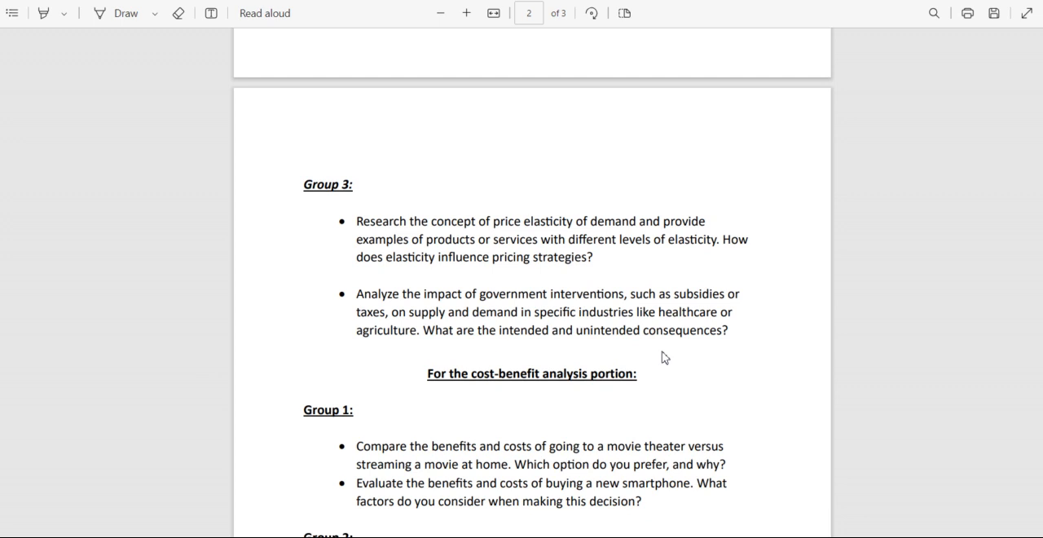
{"action": "scroll", "scroll_direction": "down", "scroll_amount": 3}
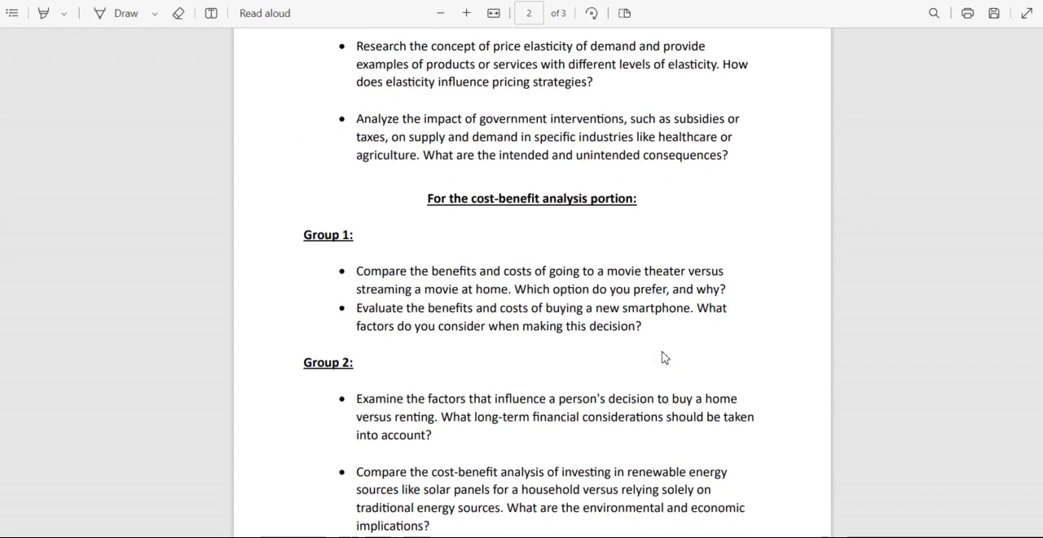
{"action": "scroll", "scroll_direction": "down", "scroll_amount": 3}
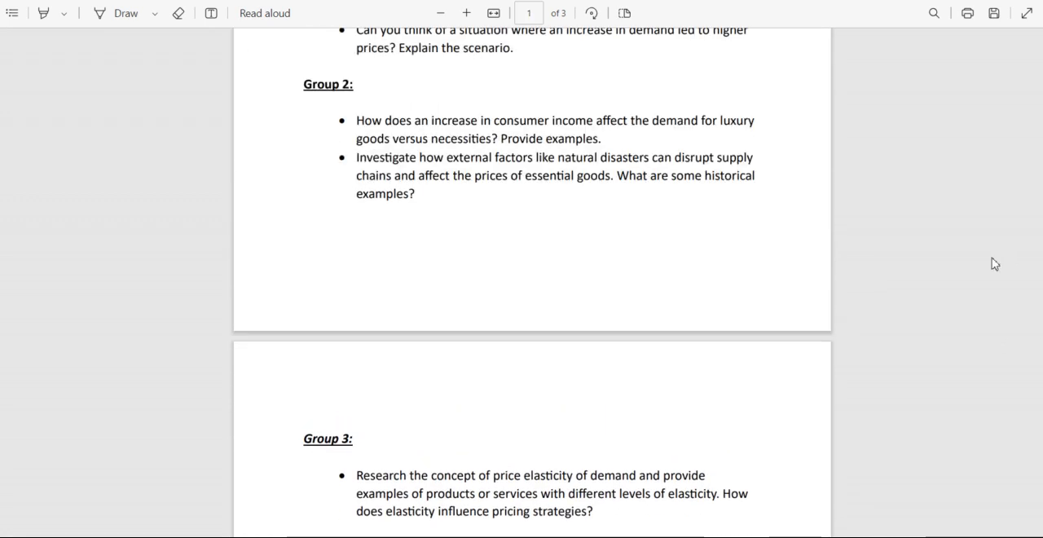
{"action": "mouse_move", "coordinate": [953, 296]}
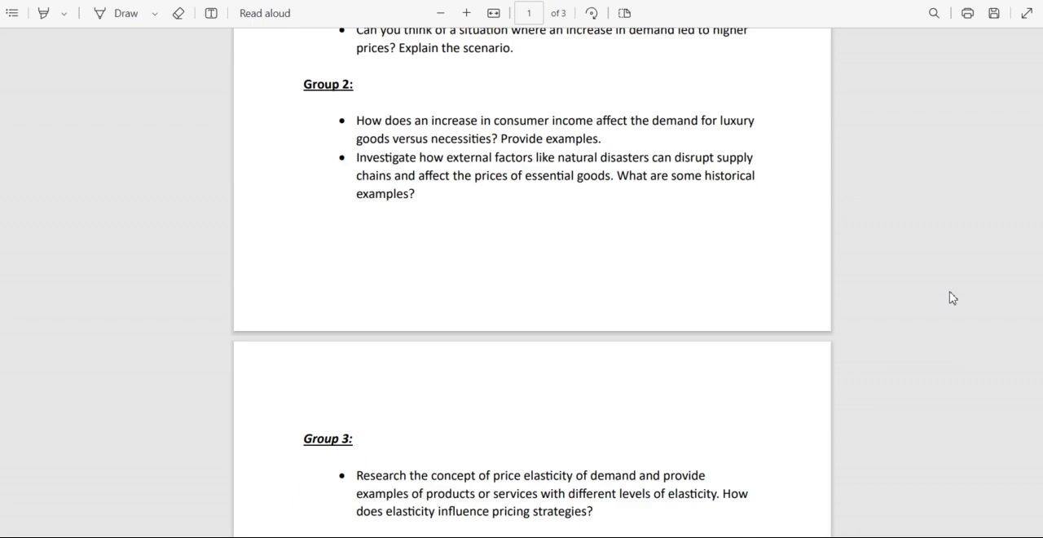